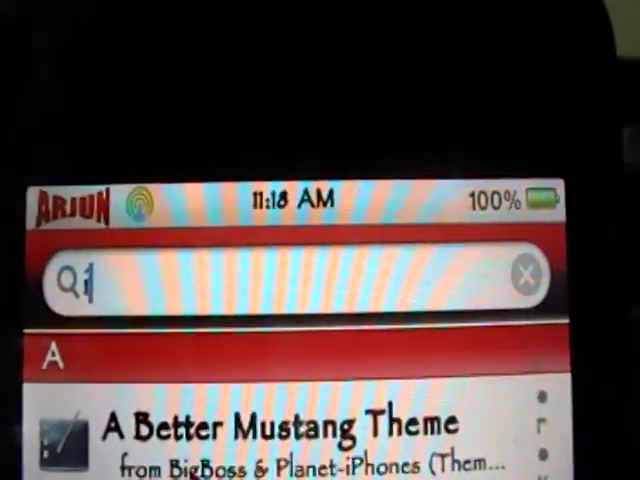
# - Search Cydia for 'file' to locate the iFile package
pyautogui.write('file')
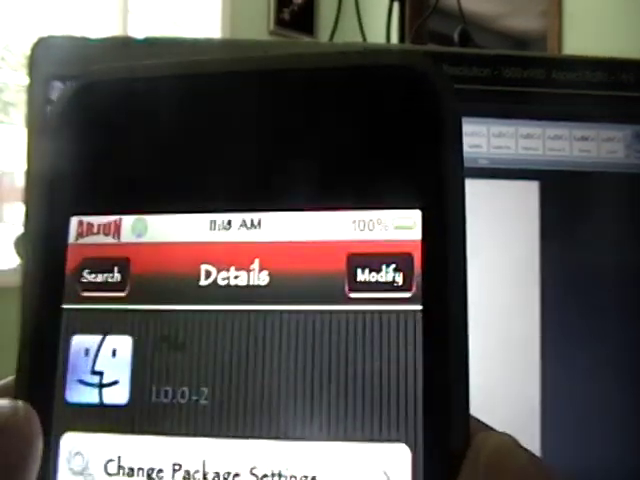
pyautogui.click(96, 276)
pyautogui.write('slide t')
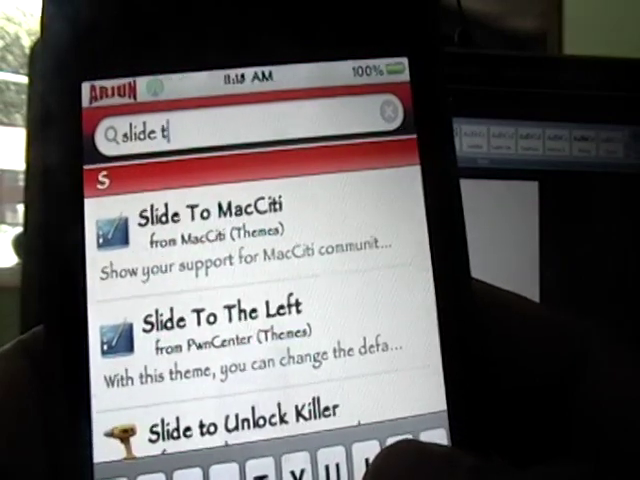
# - Scroll the /var directory listing in iFile
pyautogui.scroll(-3)
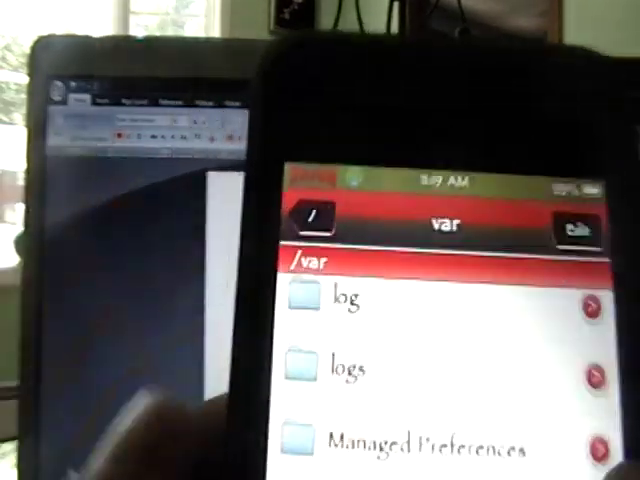
# - Navigate from /var into stash and then its Themes.qh00Bz folder
pyautogui.scroll(-3)
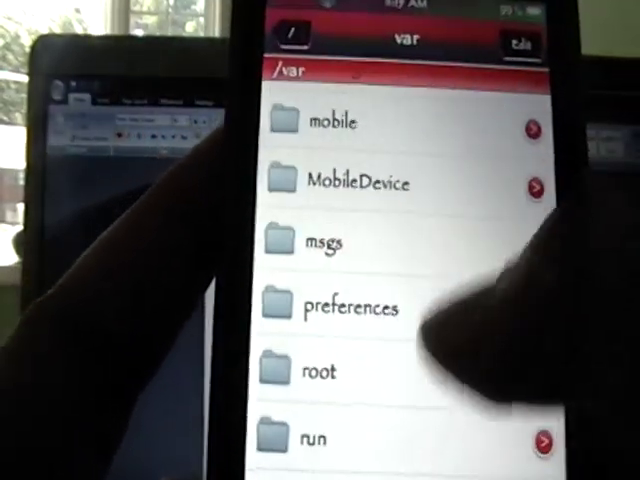
pyautogui.scroll(-3)
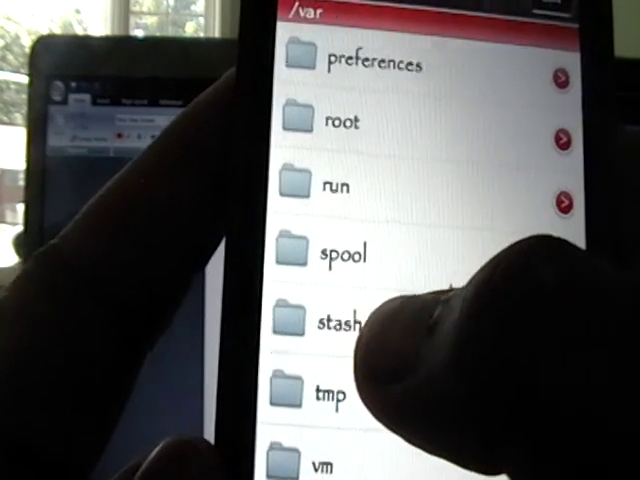
pyautogui.click(340, 320)
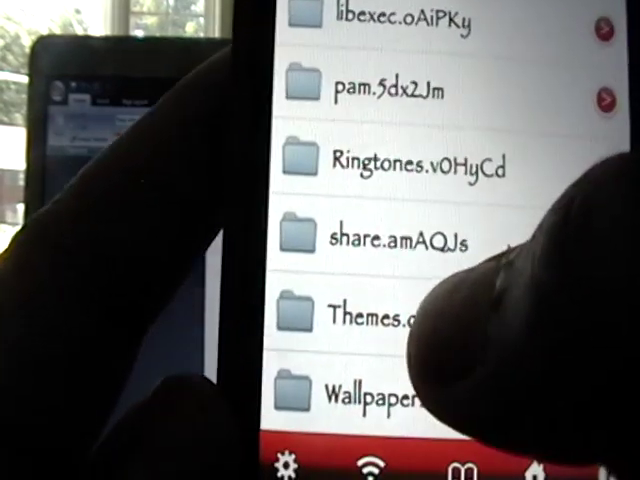
pyautogui.click(380, 312)
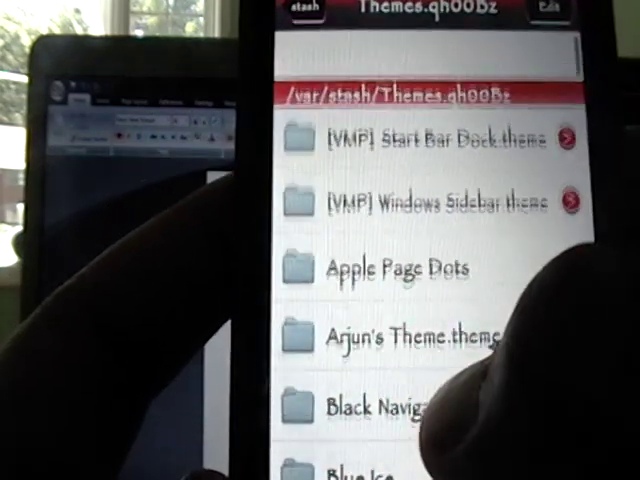
# - Scroll the Themes list to locate EntriegelKiller.theme
pyautogui.scroll(-3)
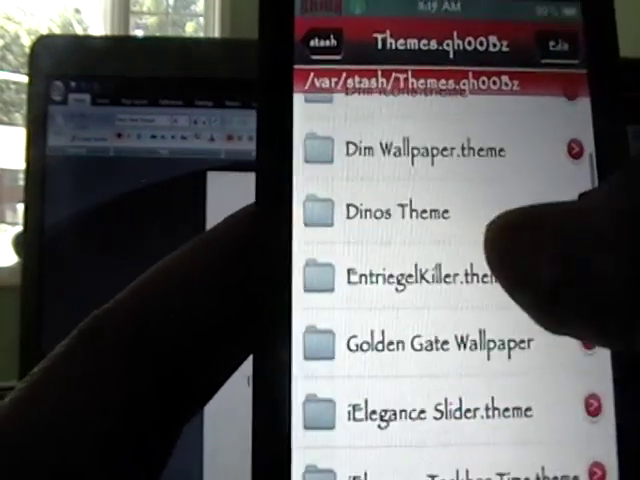
pyautogui.scroll(3)
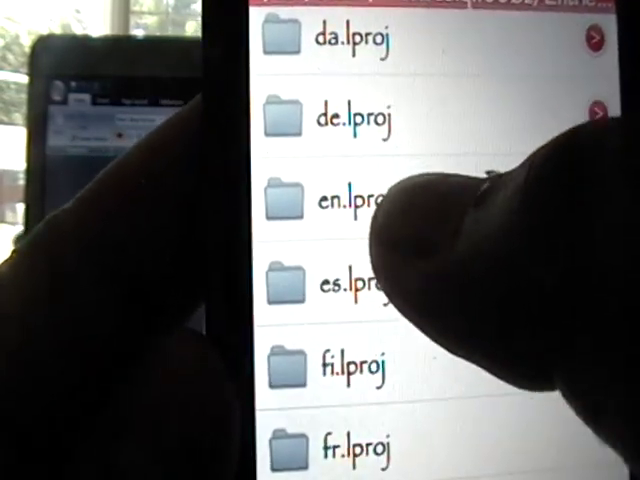
# - Enter en.lproj and open SpringBoard.strings as editable text
pyautogui.click(350, 200)
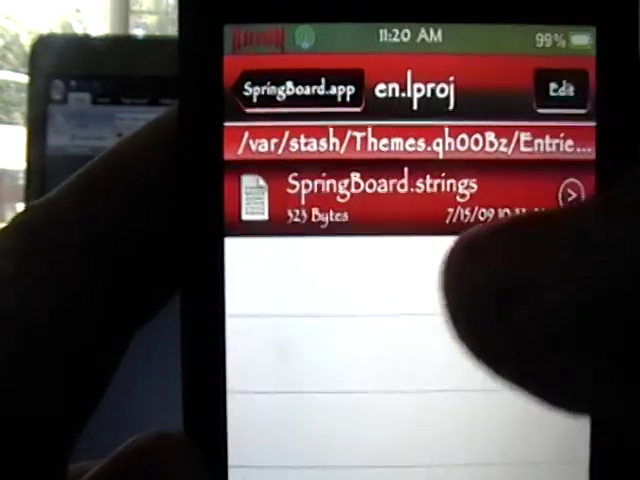
pyautogui.click(380, 190)
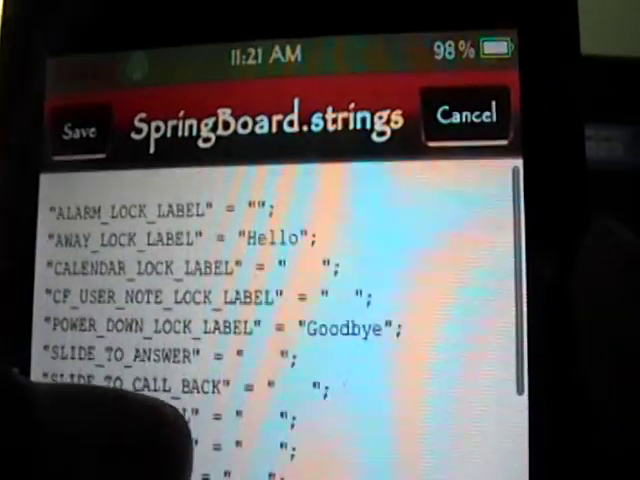
# - Scroll SpringBoard.strings down to the blank SLIDE_TO_ANSWER, SLIDE_TO_CANCEL and SLIDE_TO_LISTEN labels
pyautogui.scroll(-3)
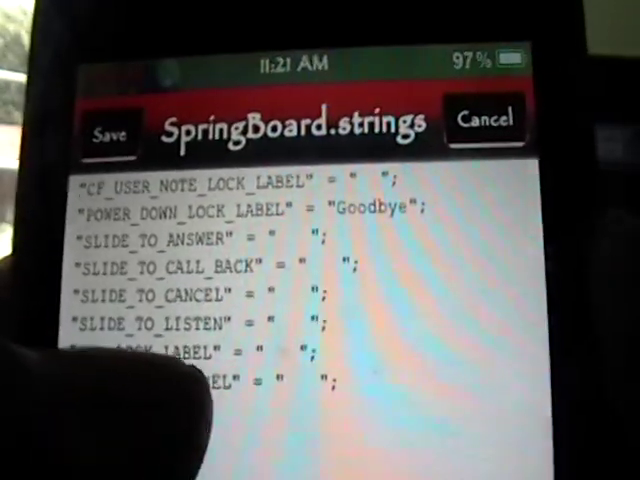